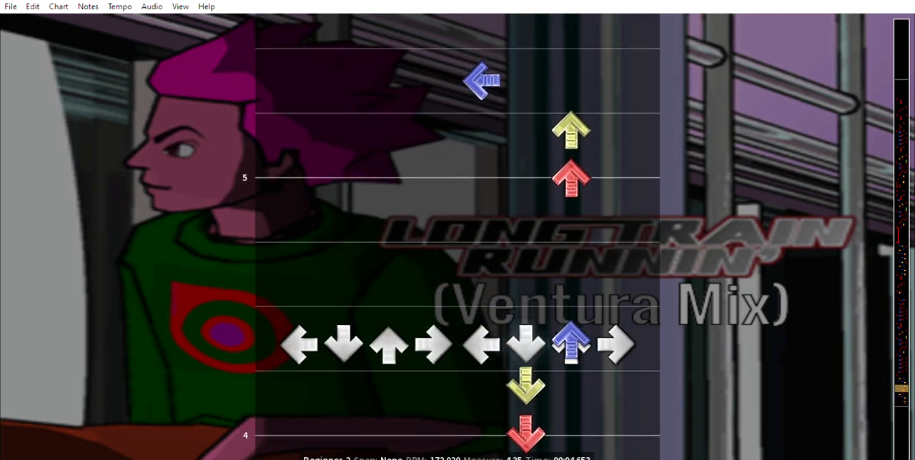
pyautogui.scroll(-3)
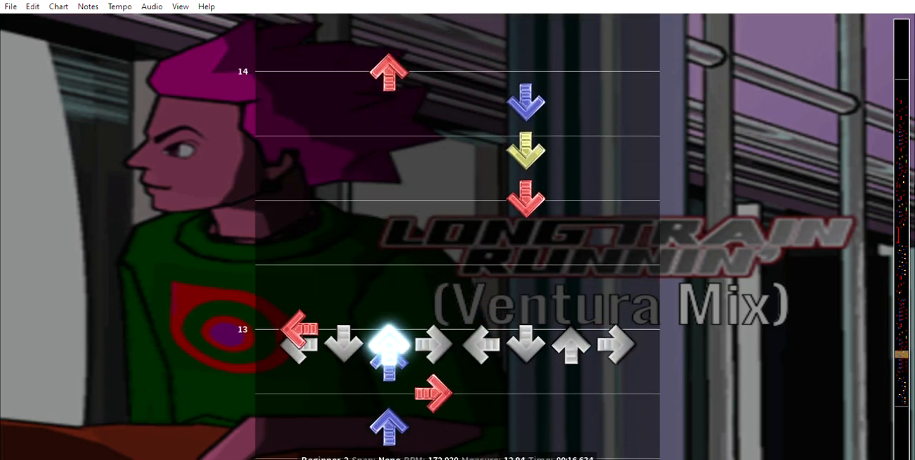
pyautogui.scroll(-3)
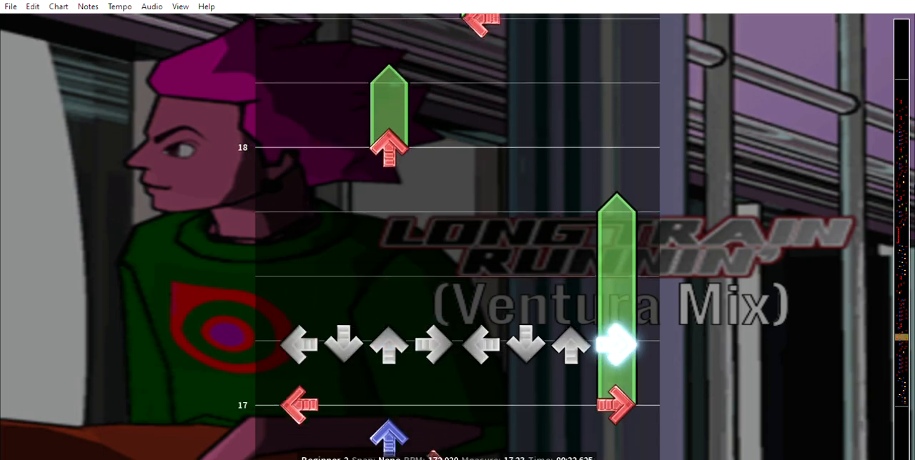
pyautogui.scroll(-3)
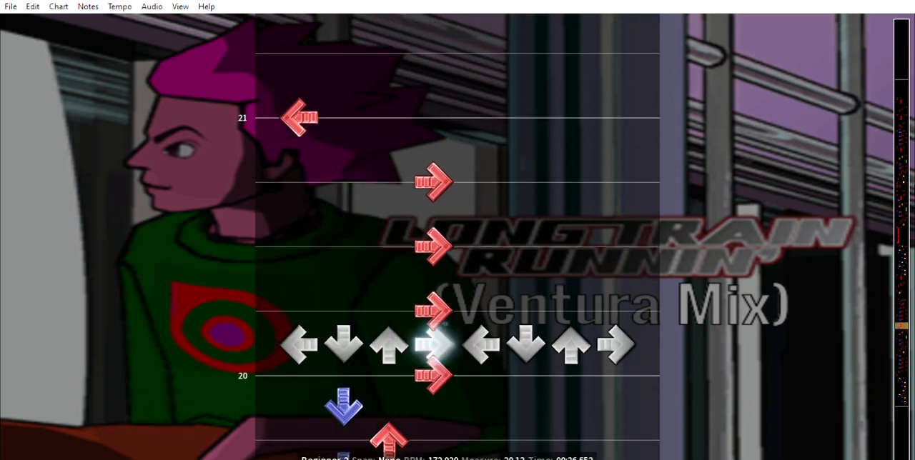
pyautogui.scroll(-3)
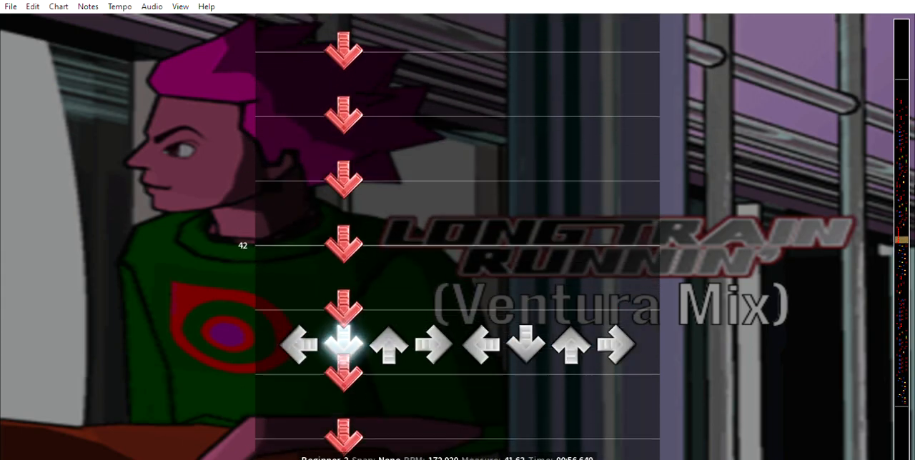
pyautogui.scroll(-3)
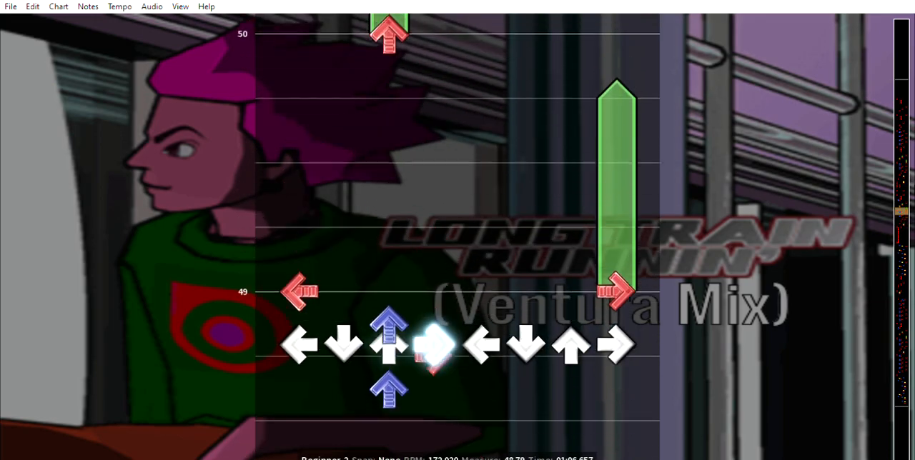
pyautogui.scroll(-3)
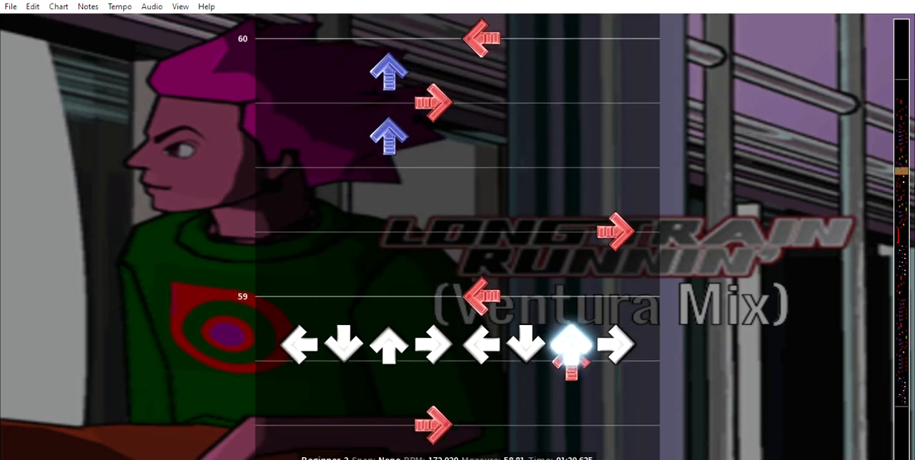
pyautogui.scroll(-3)
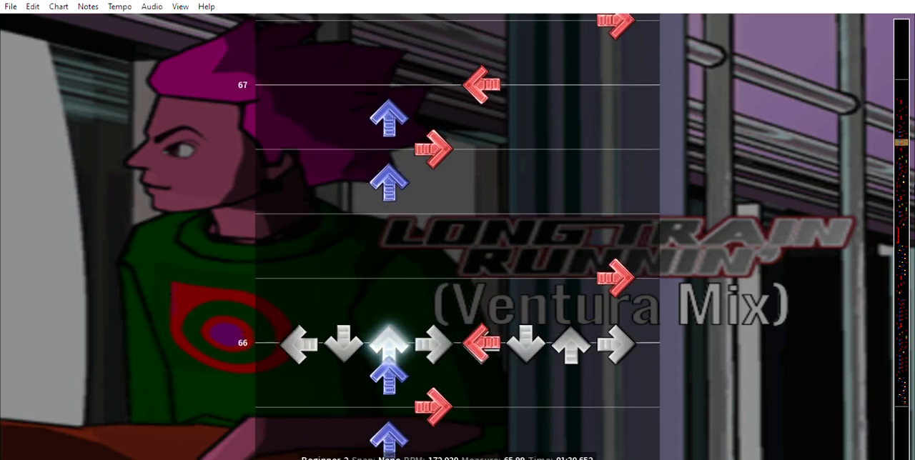
pyautogui.scroll(-3)
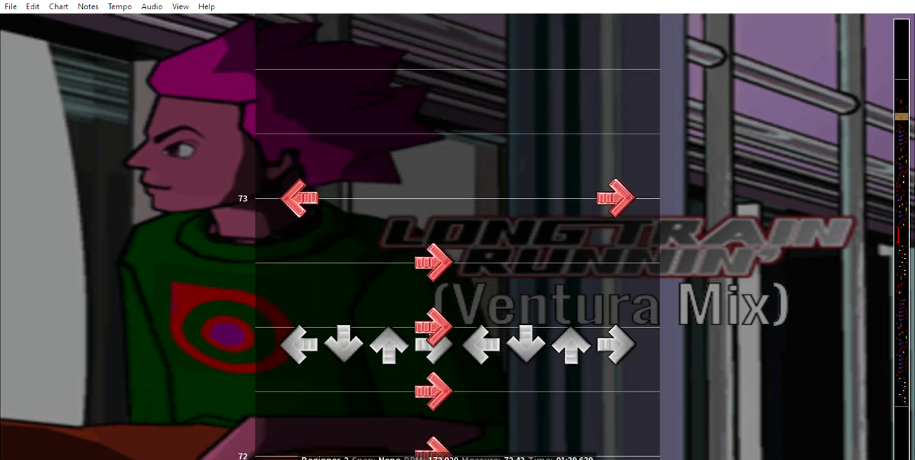
pyautogui.scroll(-3)
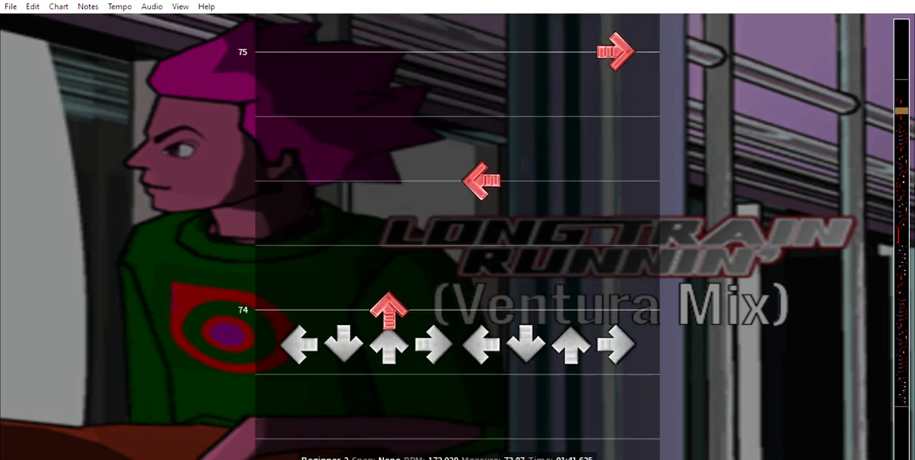
pyautogui.scroll(-3)
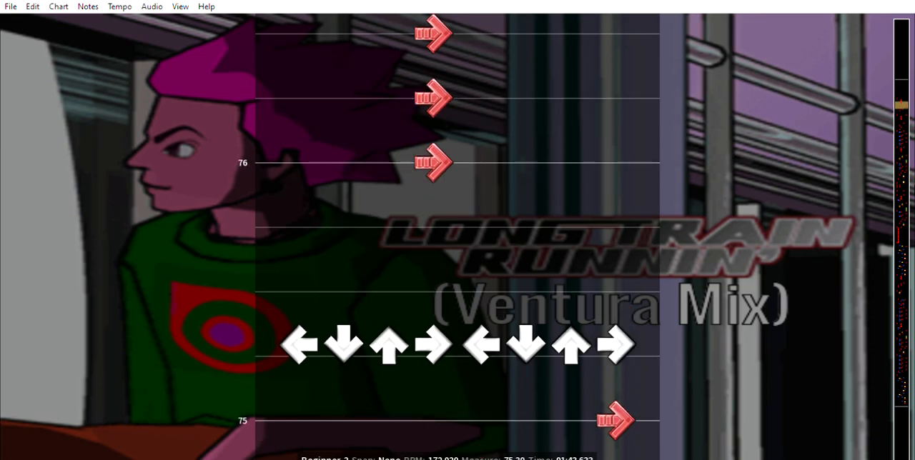